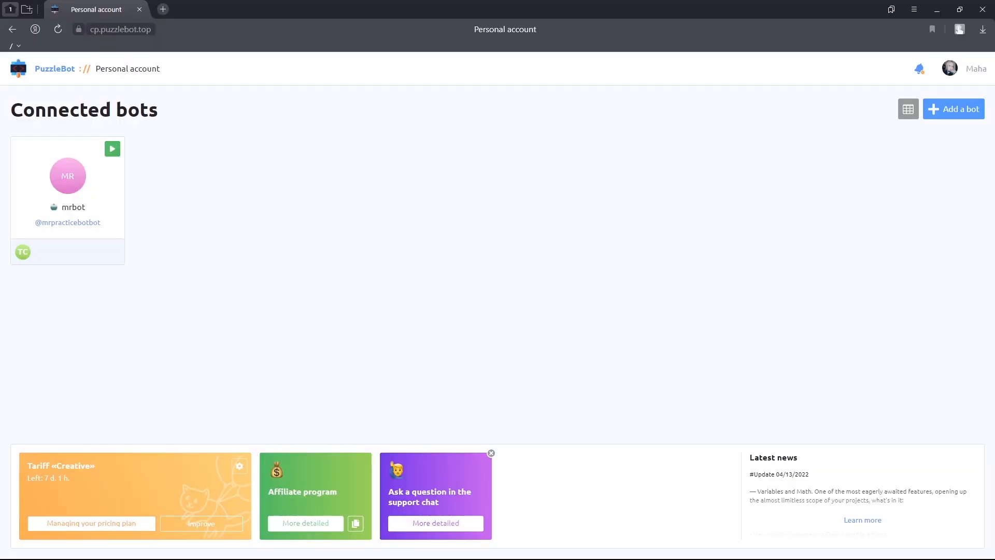
- Open the mrbot bot's dashboard and its Constructor, showing the /start block
left_click(112, 148)
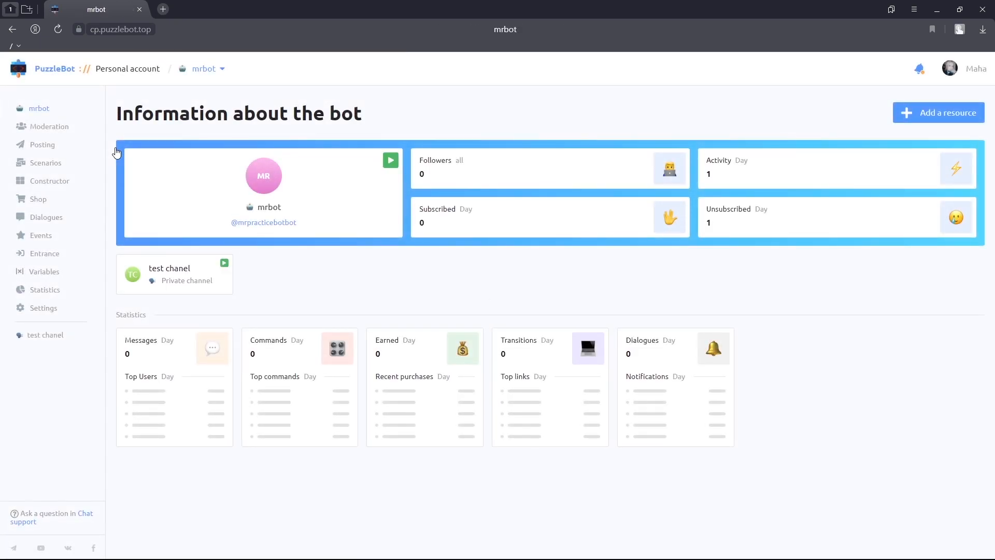
left_click(50, 181)
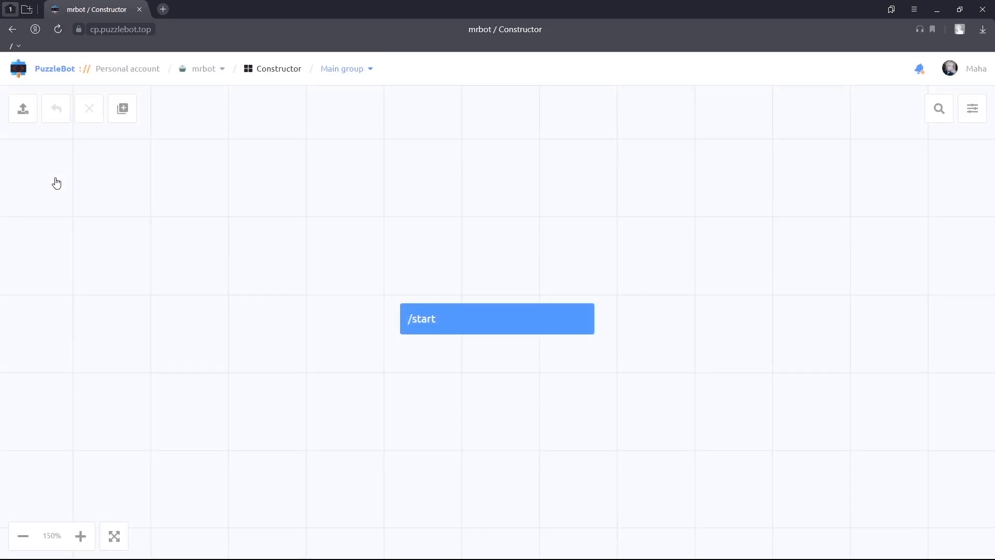
- Create and save a new command group named 'subscription check'
left_click(342, 68)
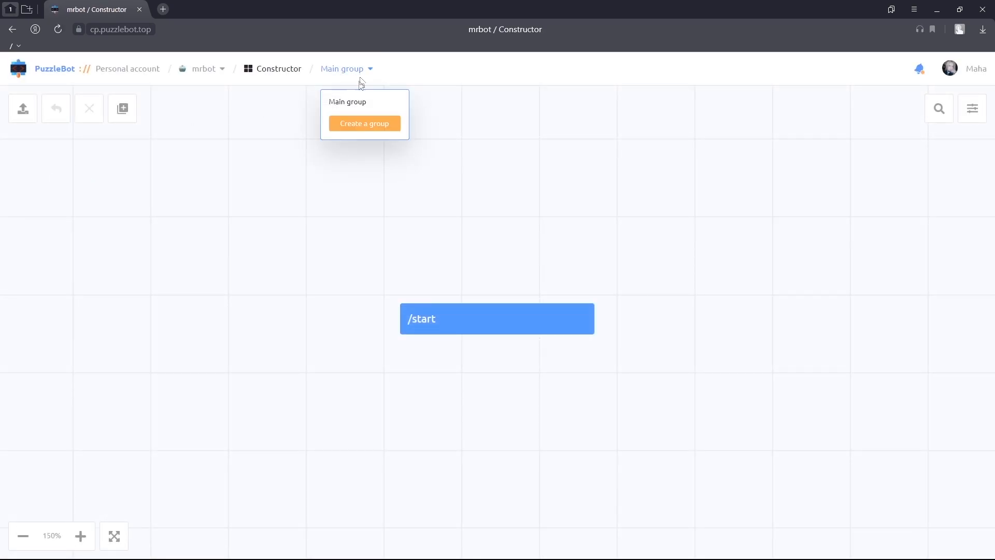
left_click(364, 123)
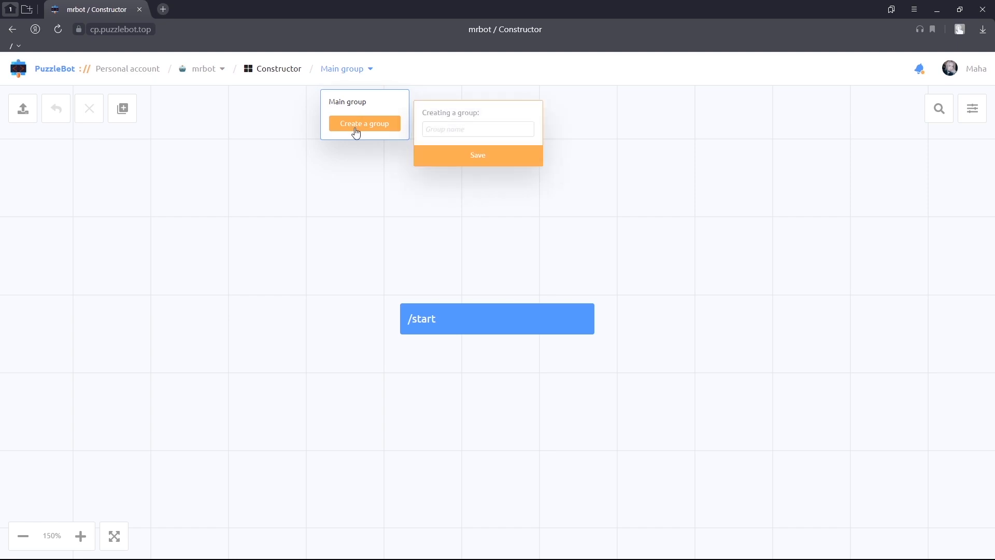
type("subscription")
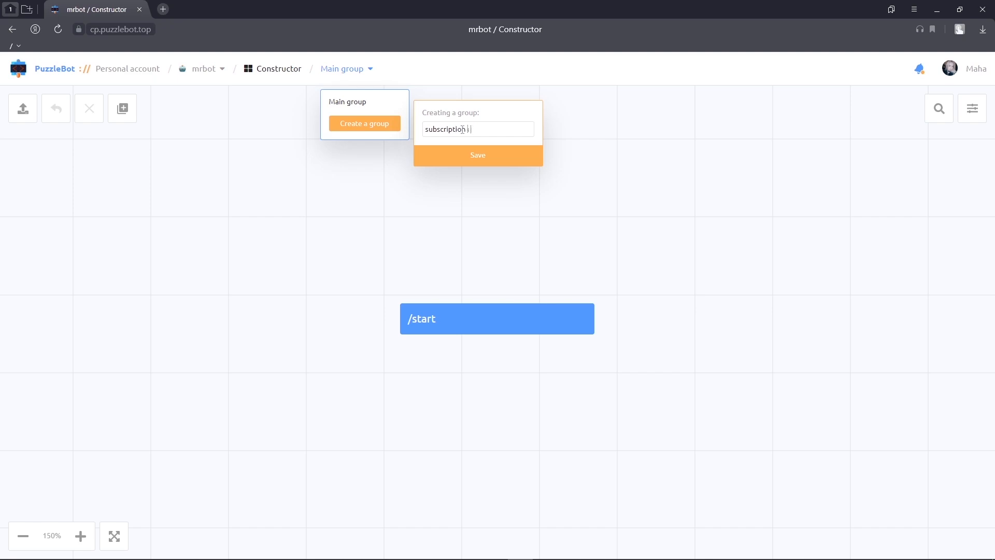
type("check")
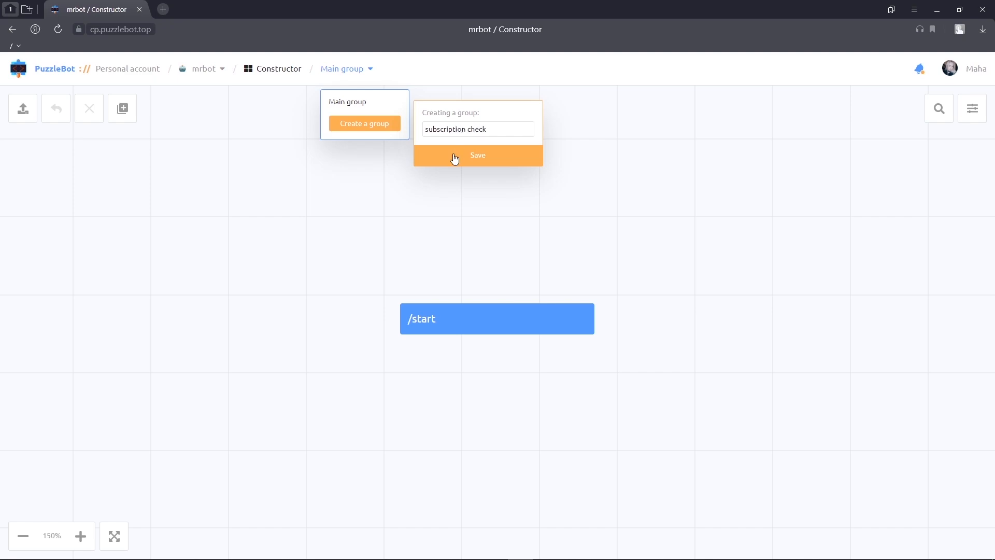
left_click(478, 156)
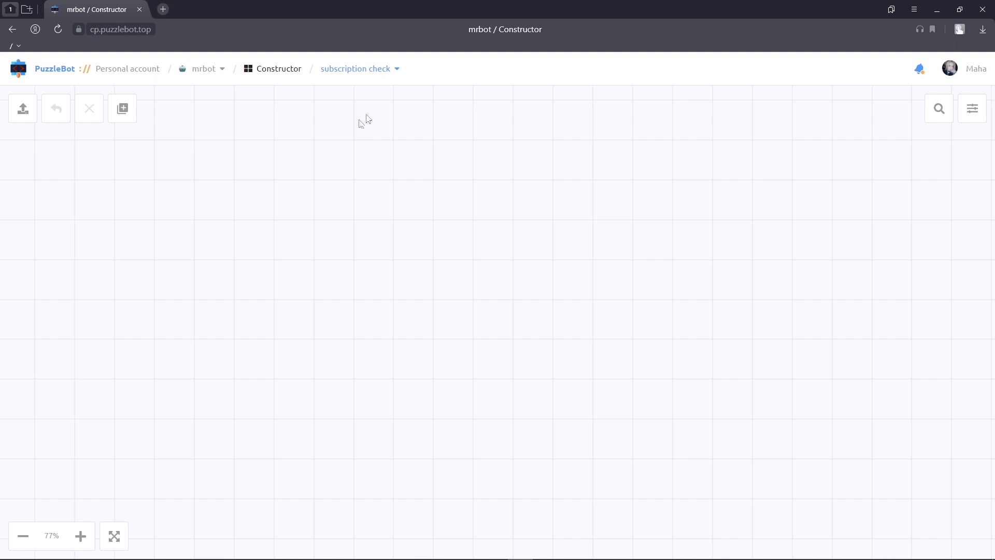
- In group settings, require subscription to 'test chanel' and save
left_click(973, 108)
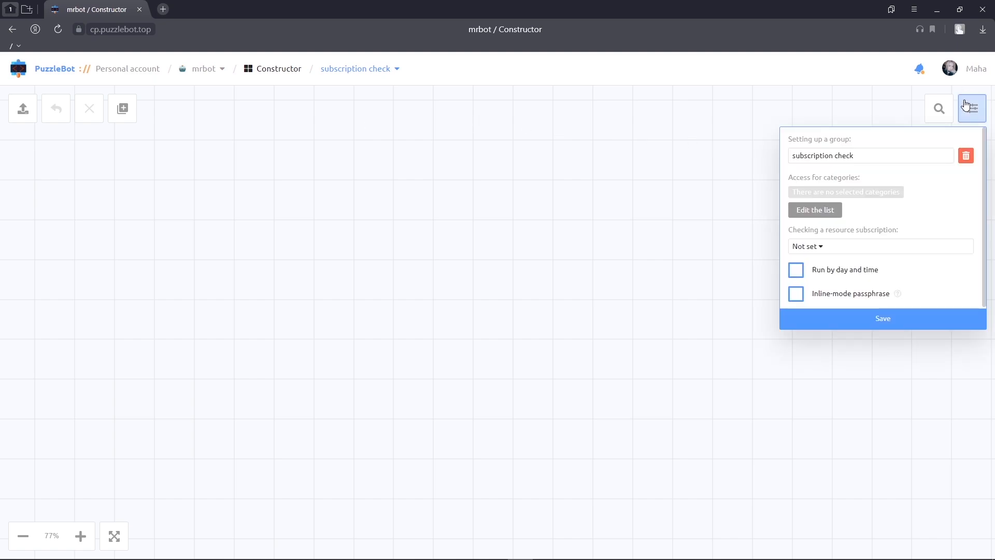
left_click(880, 246)
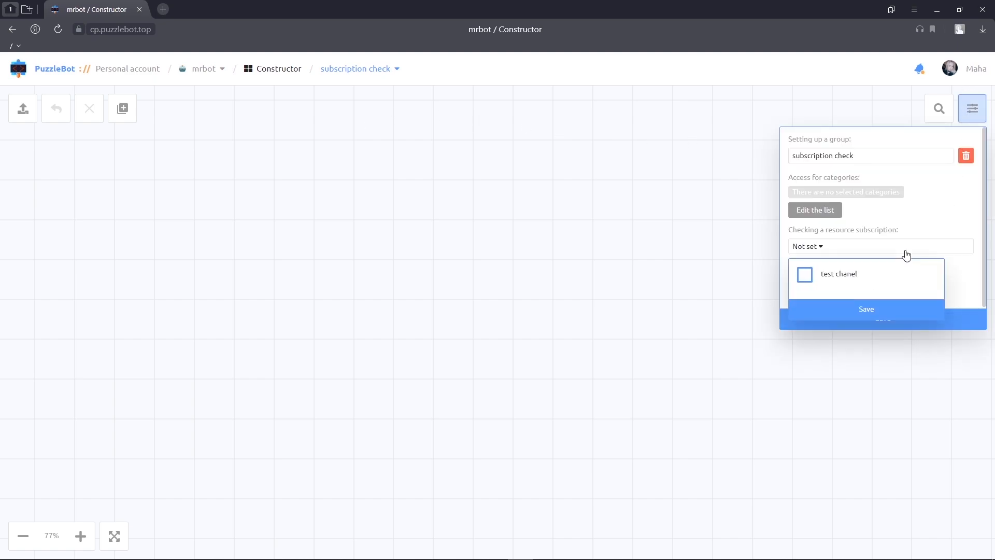
left_click(805, 274)
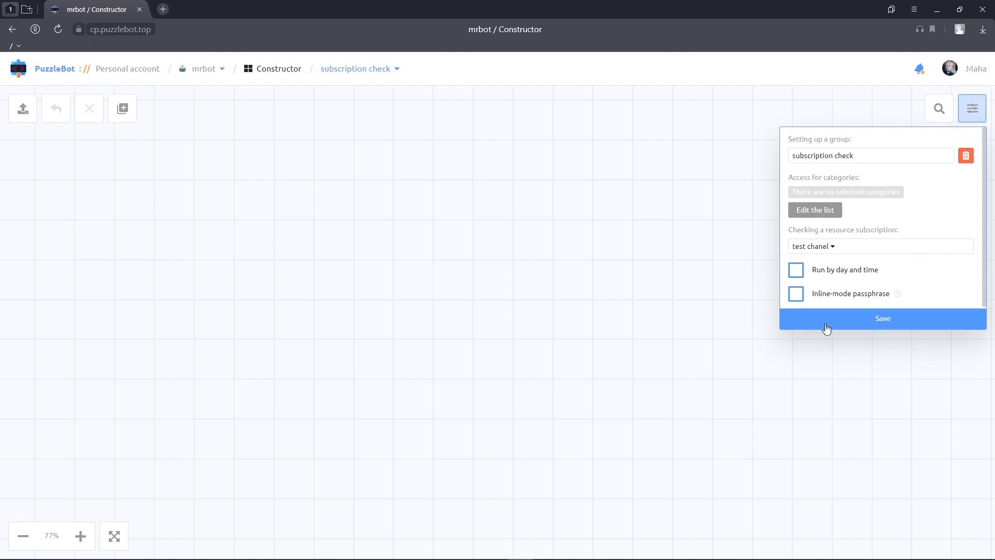
left_click(883, 319)
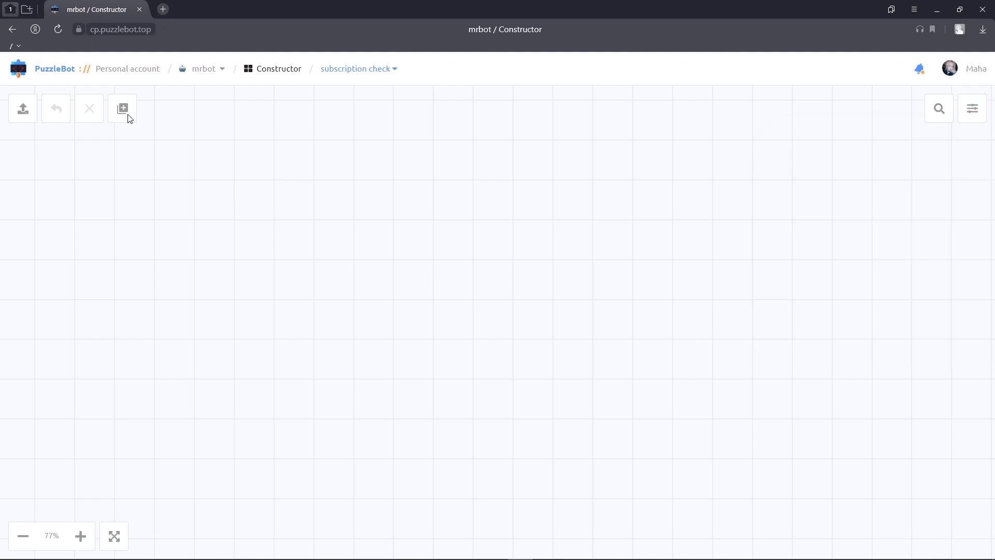
- Add a new command named 'Check' to the group
left_click(122, 109)
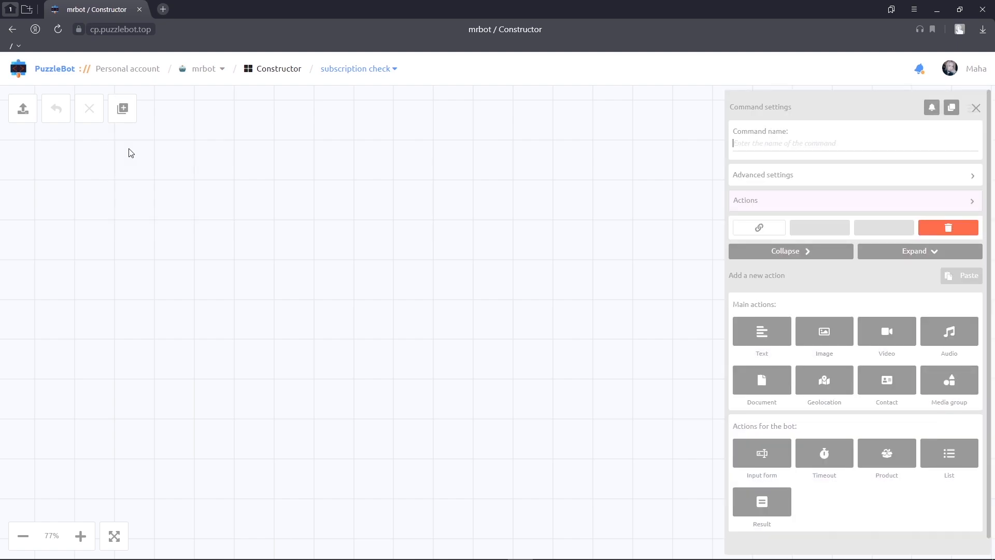
type("Chec")
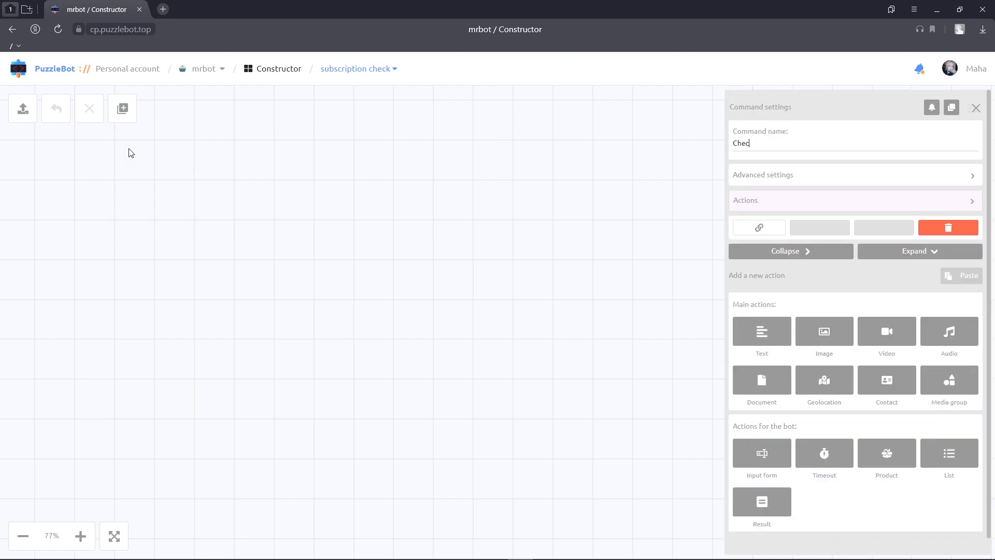
type("k")
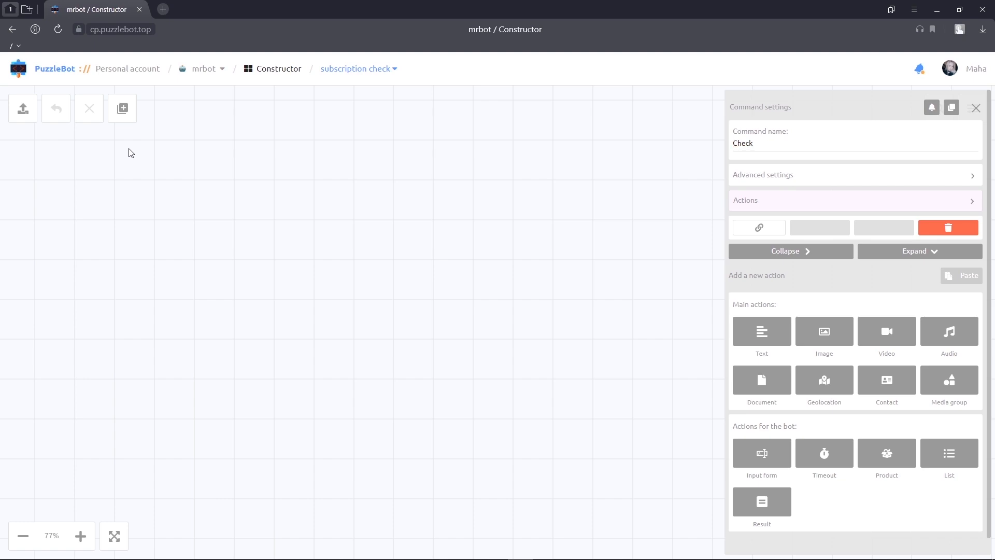
- Give Check the reply 'Great. You have successfully subscribed to the resource'
left_click(762, 331)
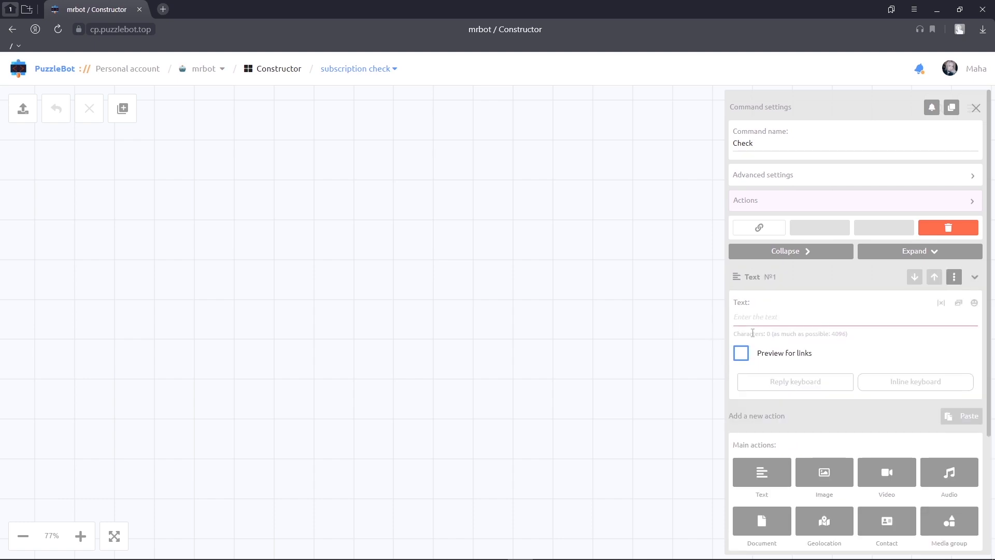
type("Great.")
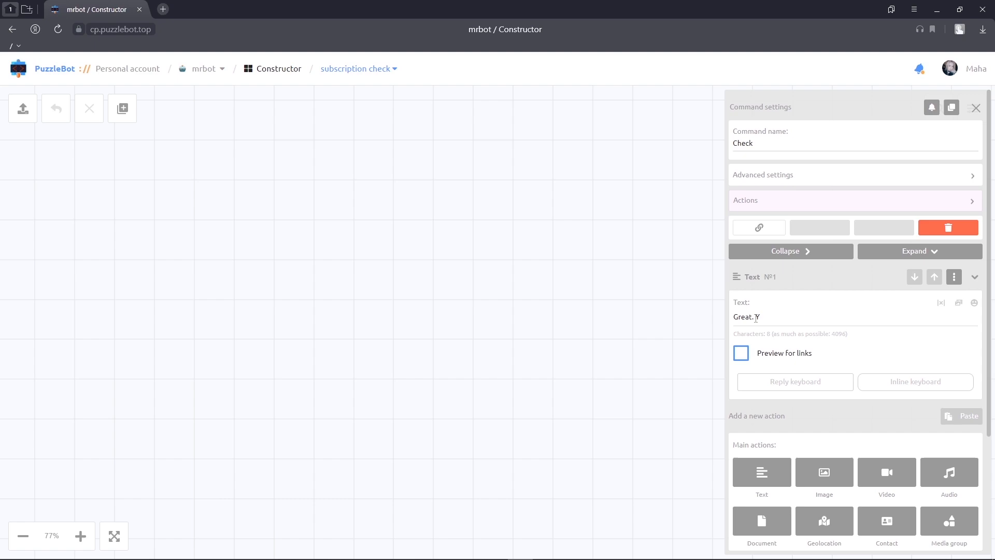
type("You have succ")
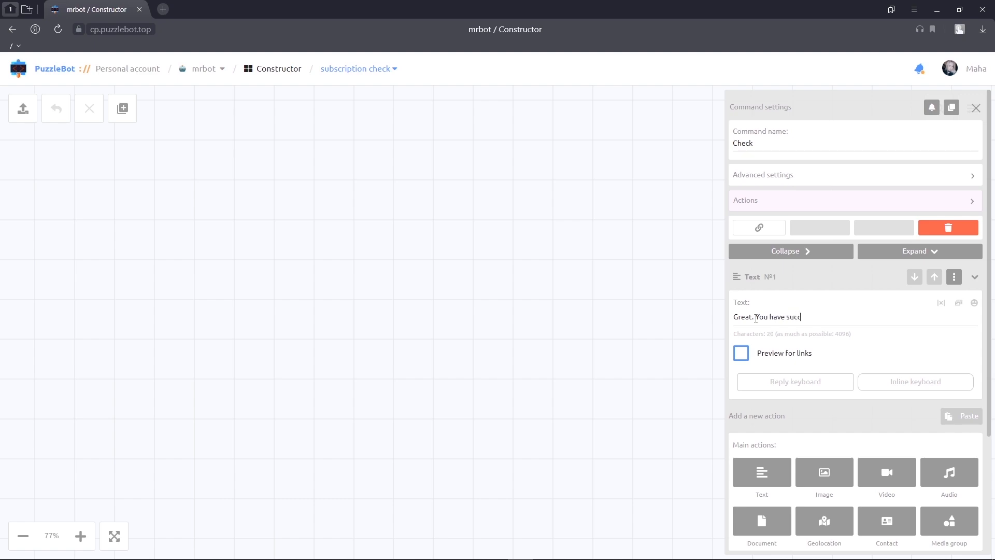
type("essfully subscribed")
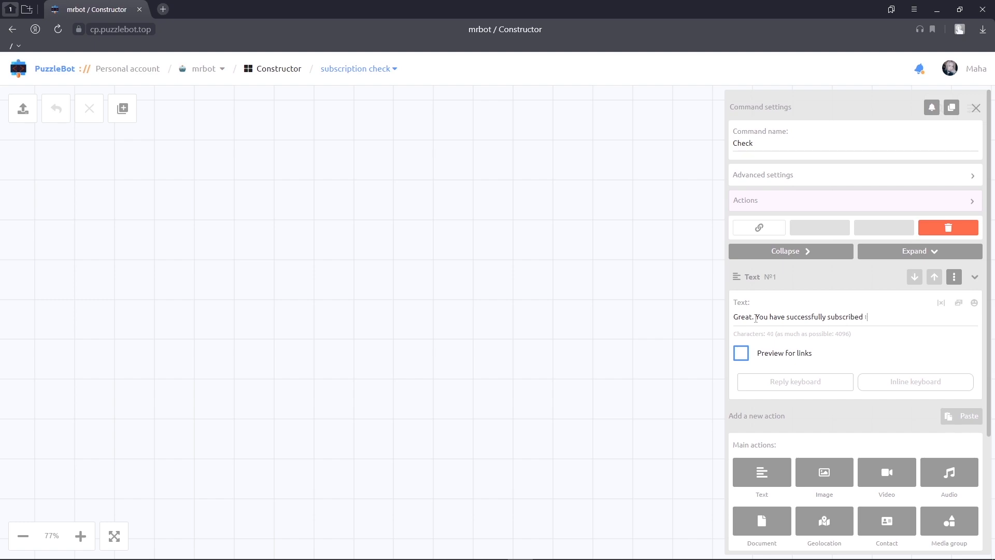
type("to the resour")
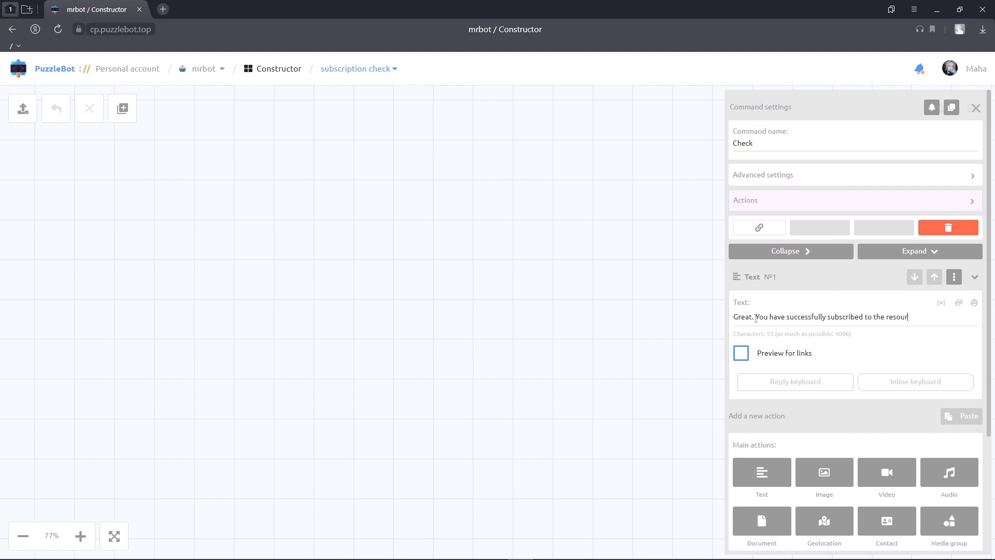
type("ce")
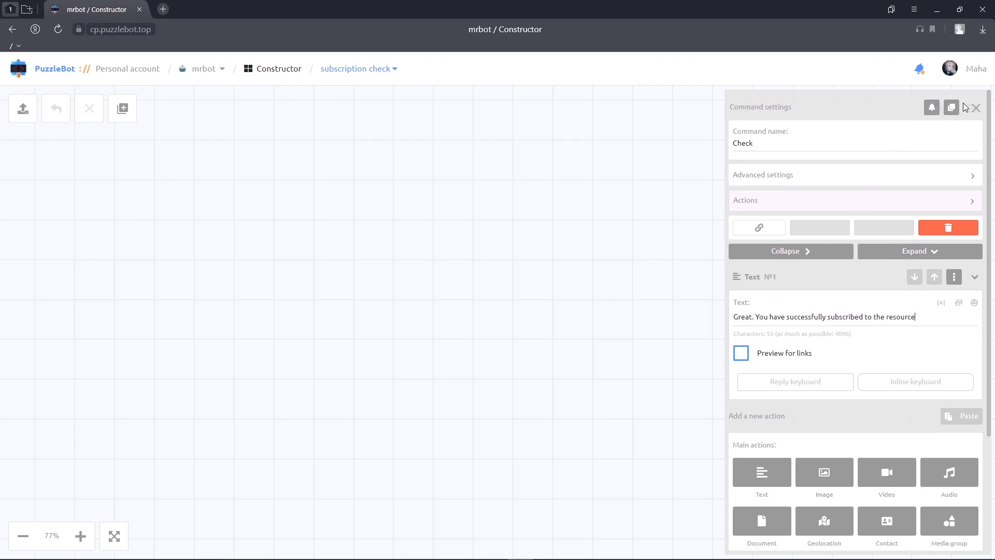
- Save the Check command and confirm applying all group changes
left_click(976, 107)
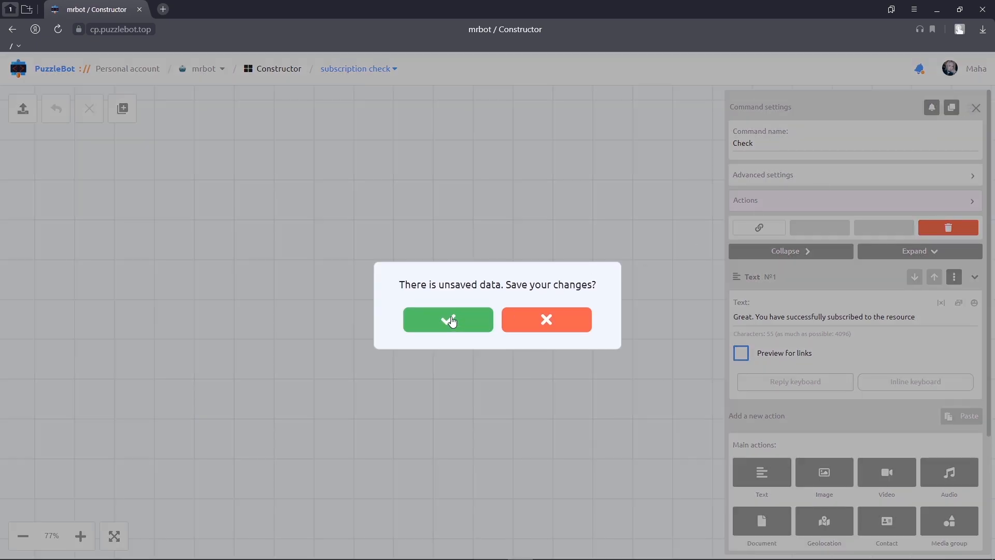
left_click(448, 319)
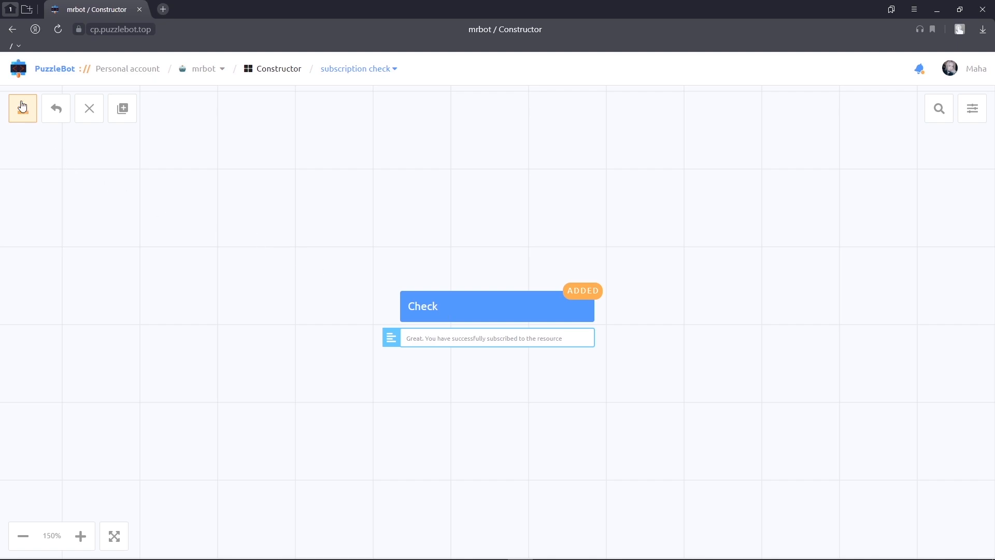
left_click(22, 108)
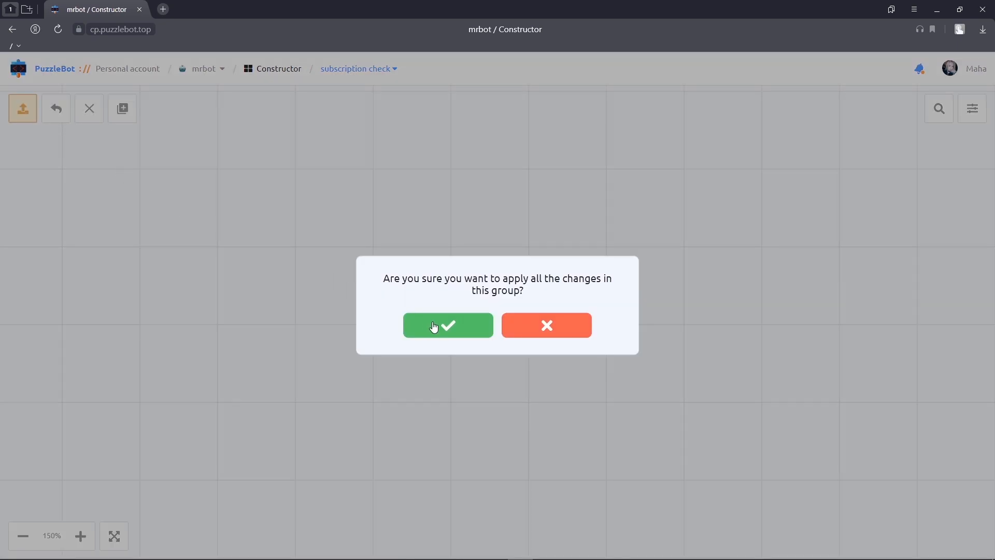
left_click(448, 326)
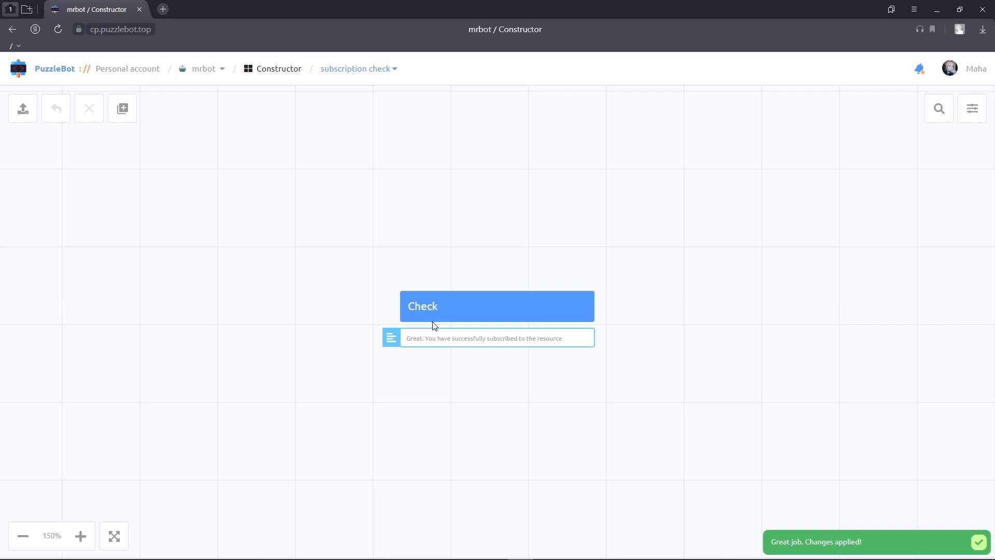
- Switch back to the Main group and select the /start reply text
left_click(356, 68)
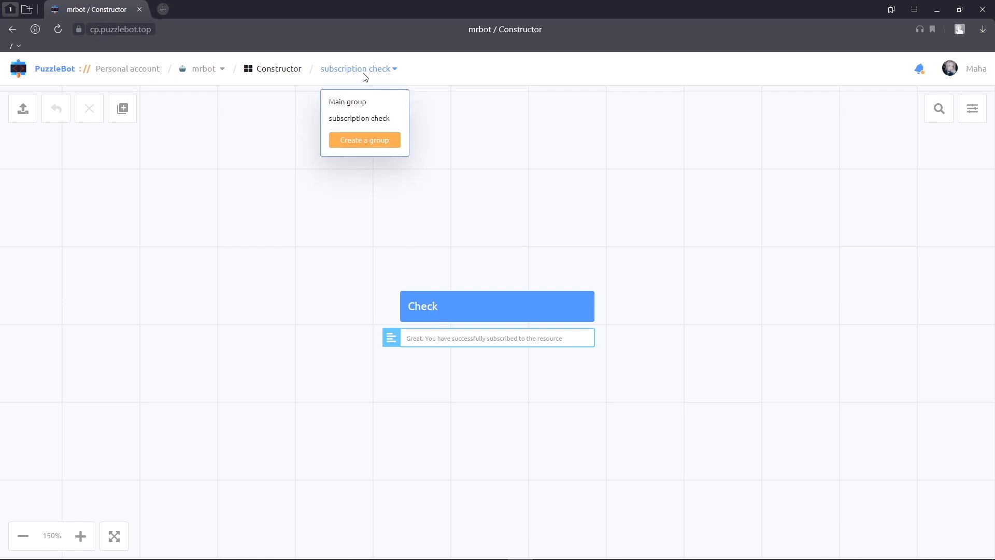
left_click(347, 101)
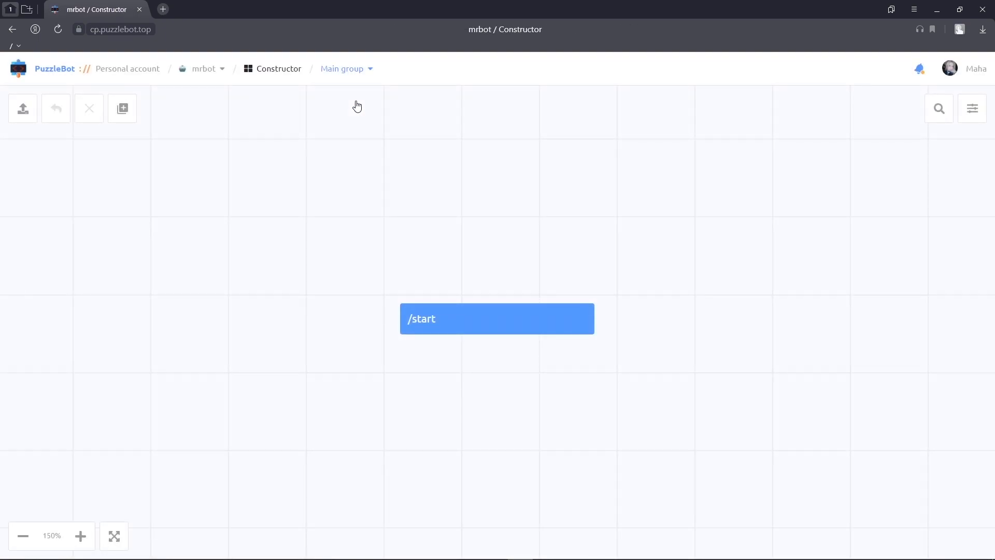
mouse_move(433, 285)
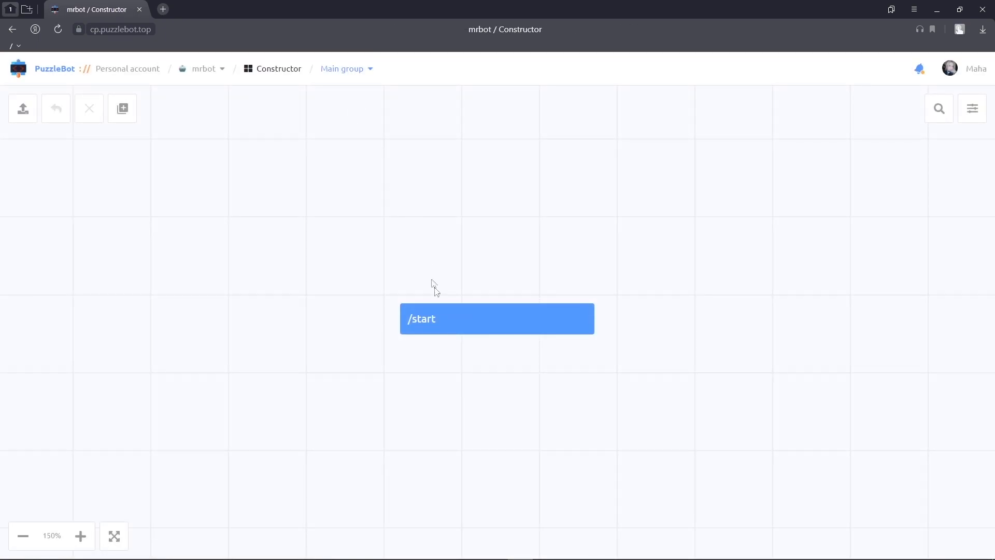
left_click(497, 319)
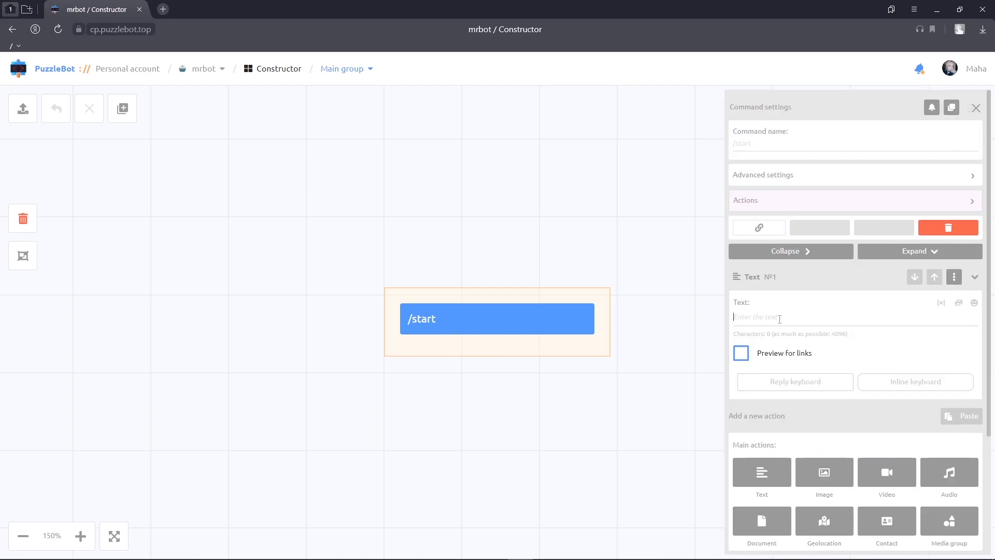
type("Welcome to")
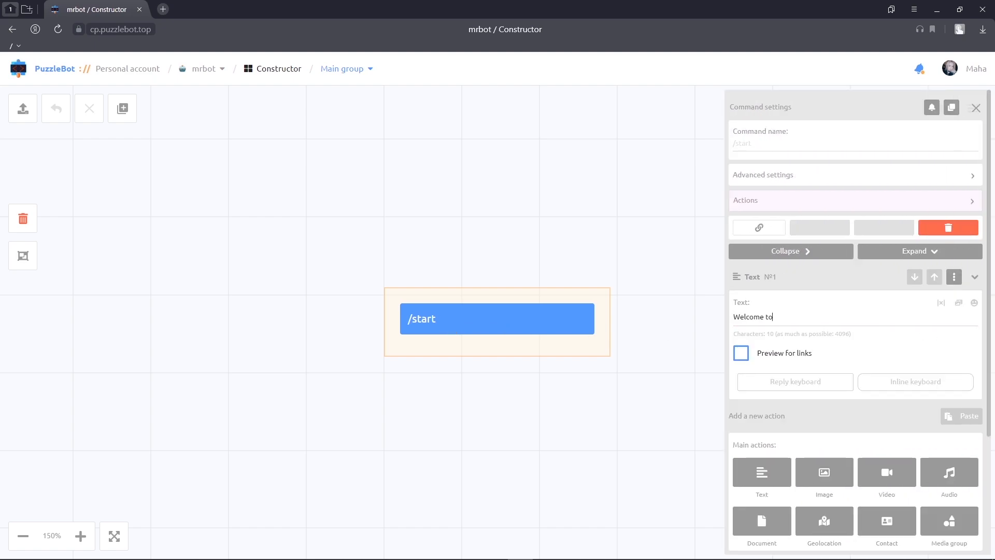
type("the bot! T")
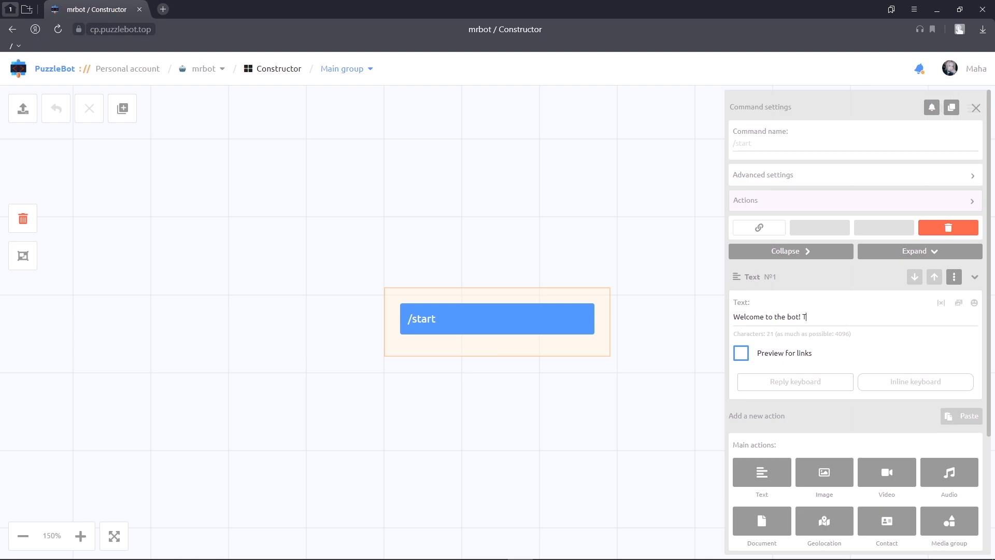
type("o go further")
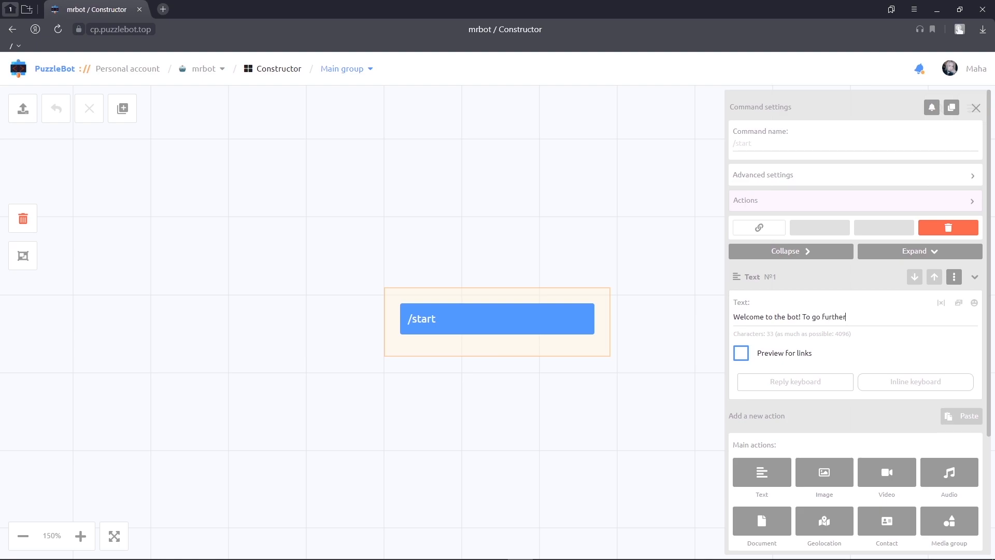
type("you need to s")
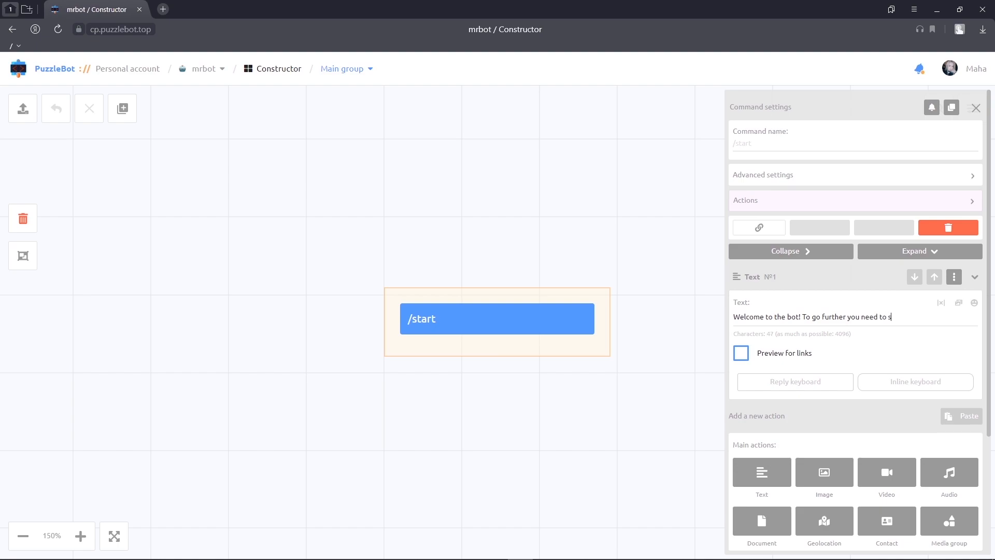
type("subscribe to th")
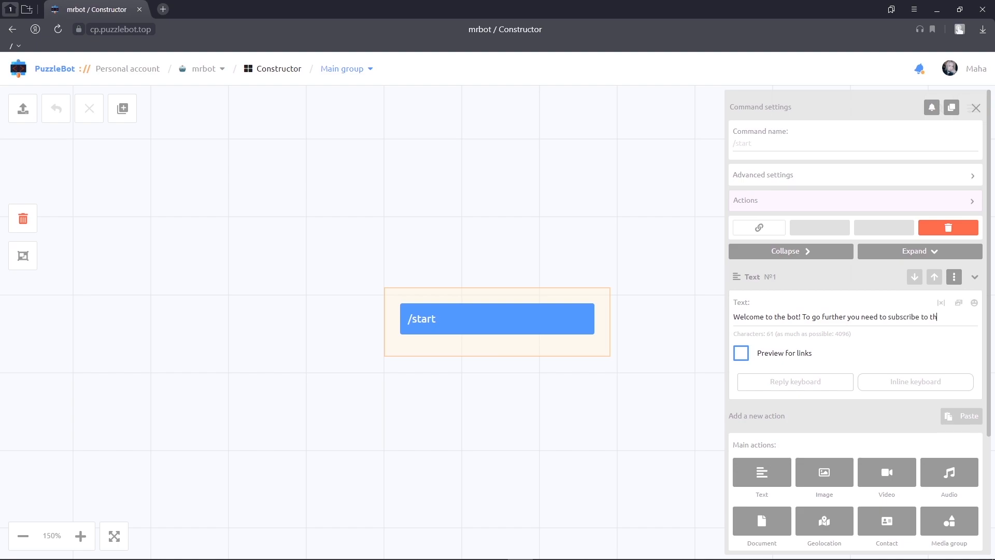
type("e channel:")
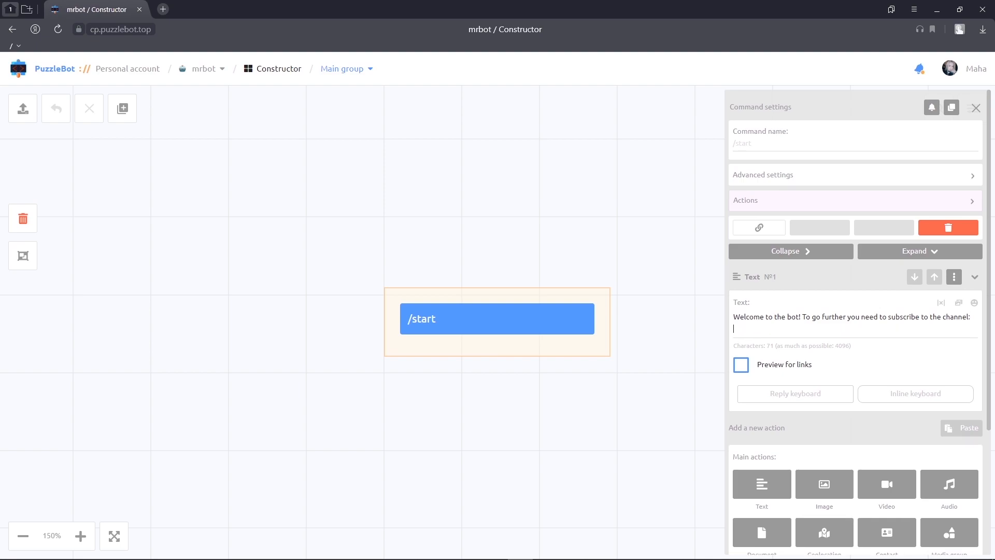
type("https://t.me/+ZLFX88YRcoJmNGNj")
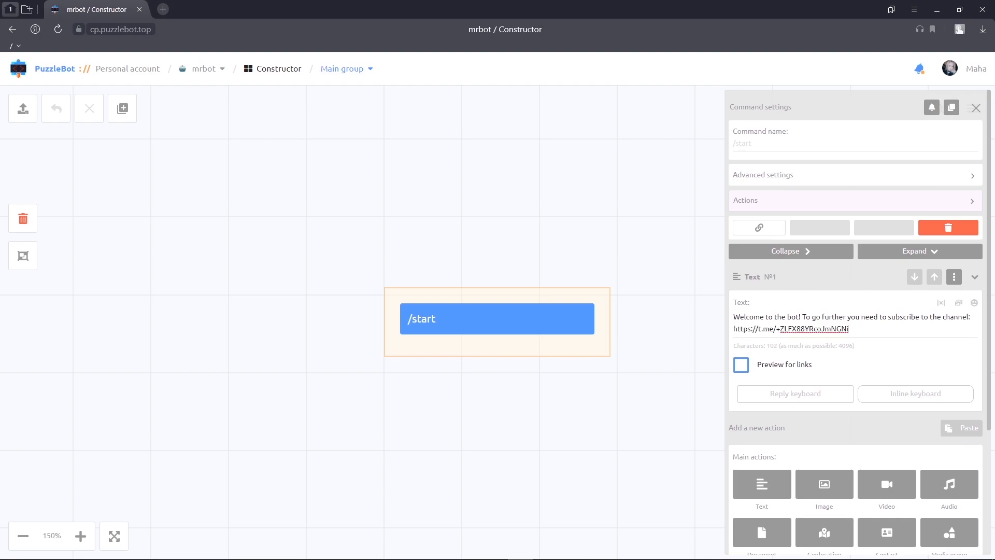
mouse_move(872, 394)
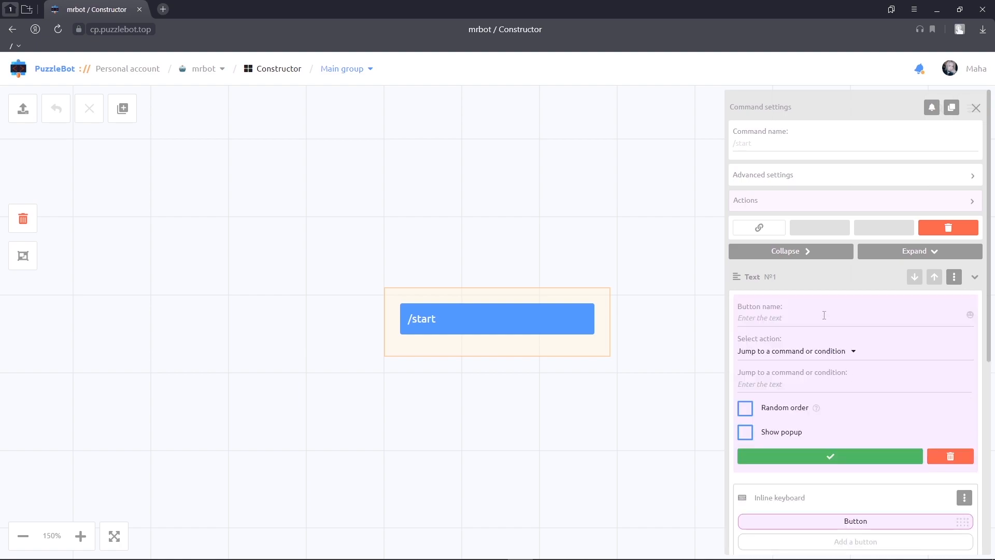
- Add a 'Next' inline button jumping to the Check command, and save /start
type("Next")
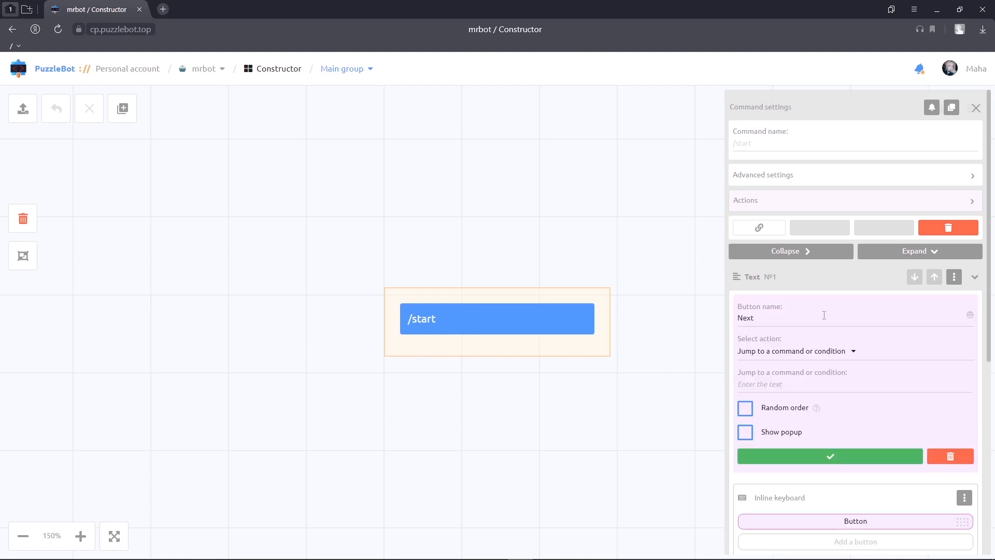
left_click(825, 318)
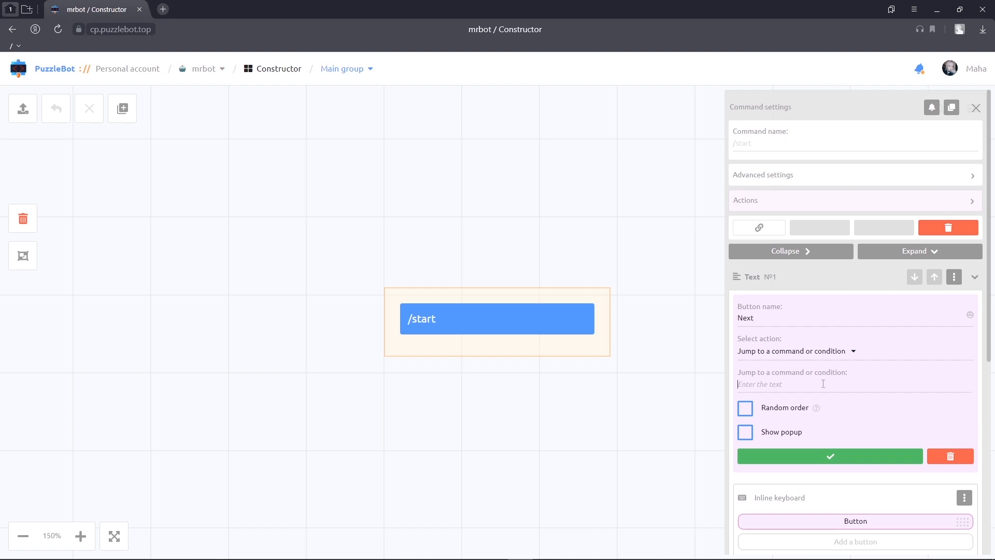
type("Check")
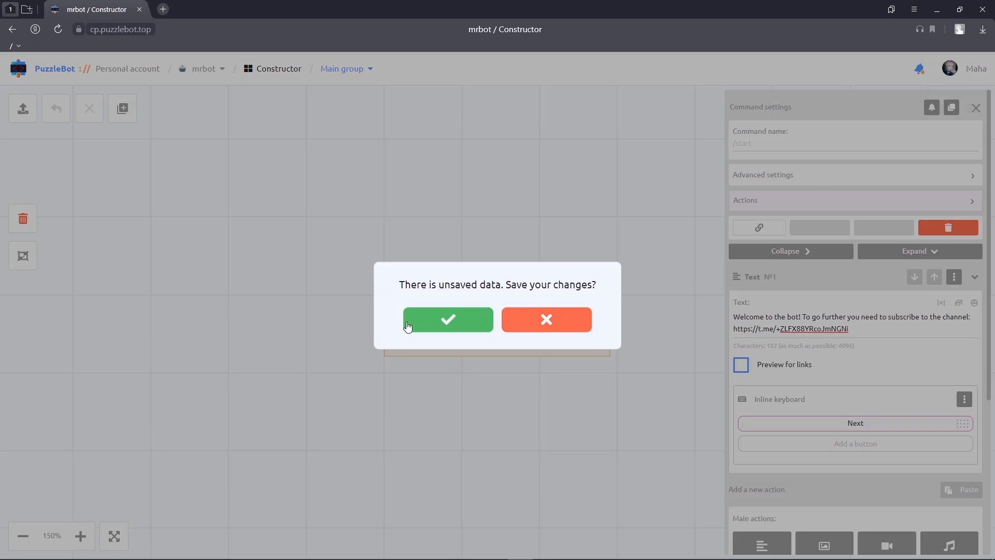
left_click(448, 319)
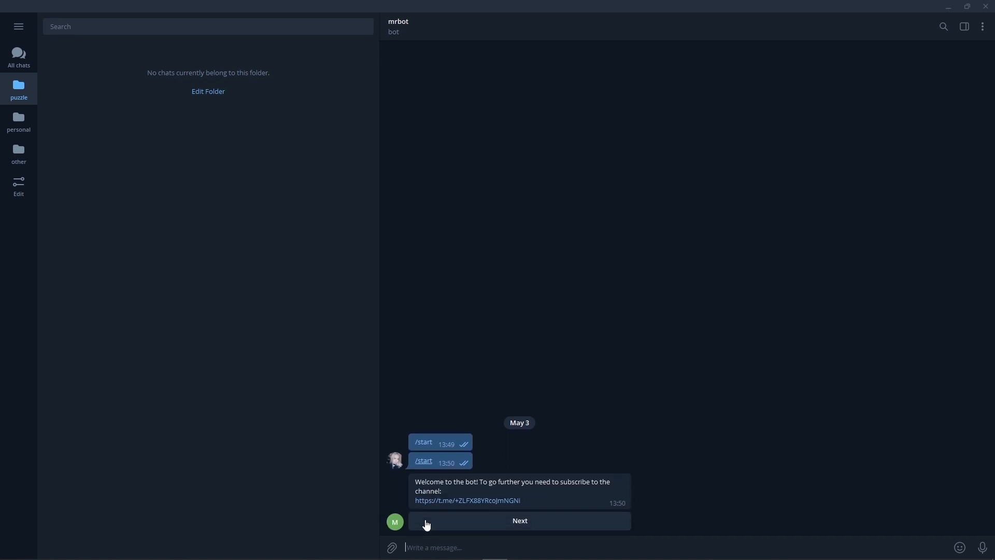
mouse_move(652, 483)
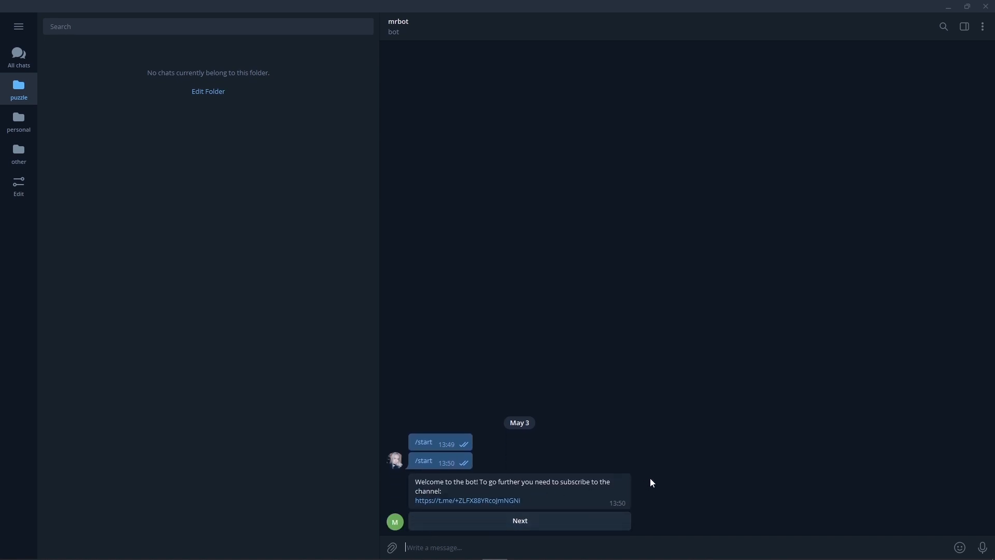
mouse_move(597, 523)
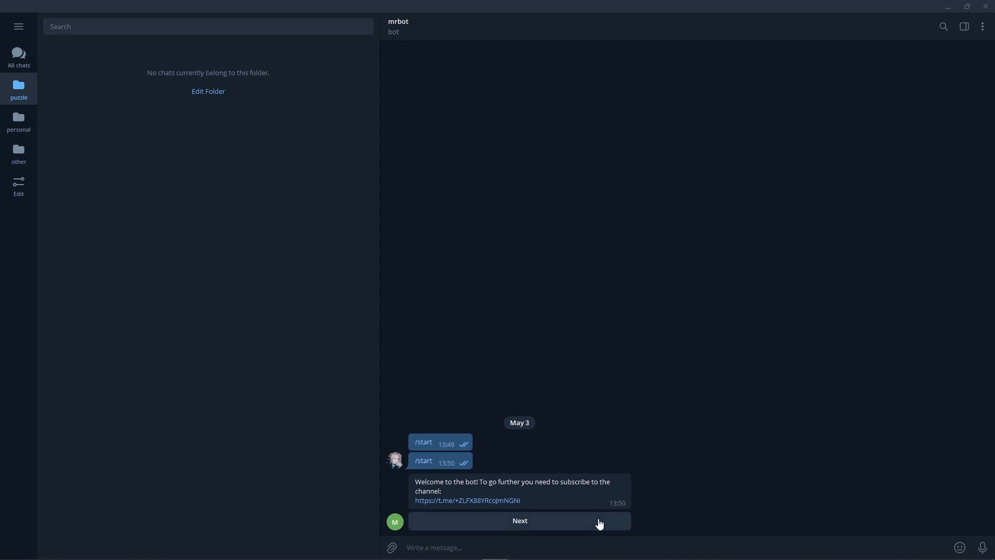
- Press the Next button under mrbot's welcome message in Telegram
left_click(520, 521)
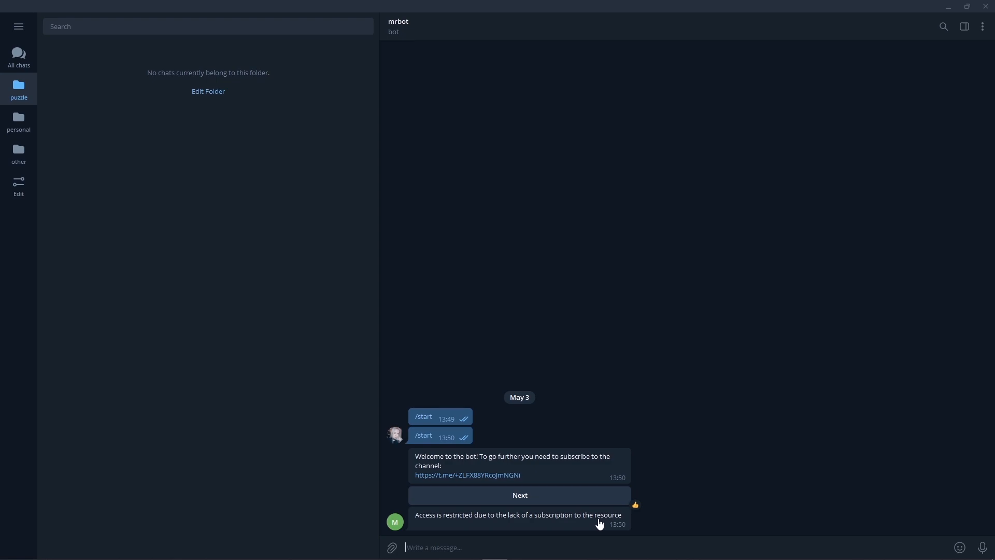
mouse_move(518, 478)
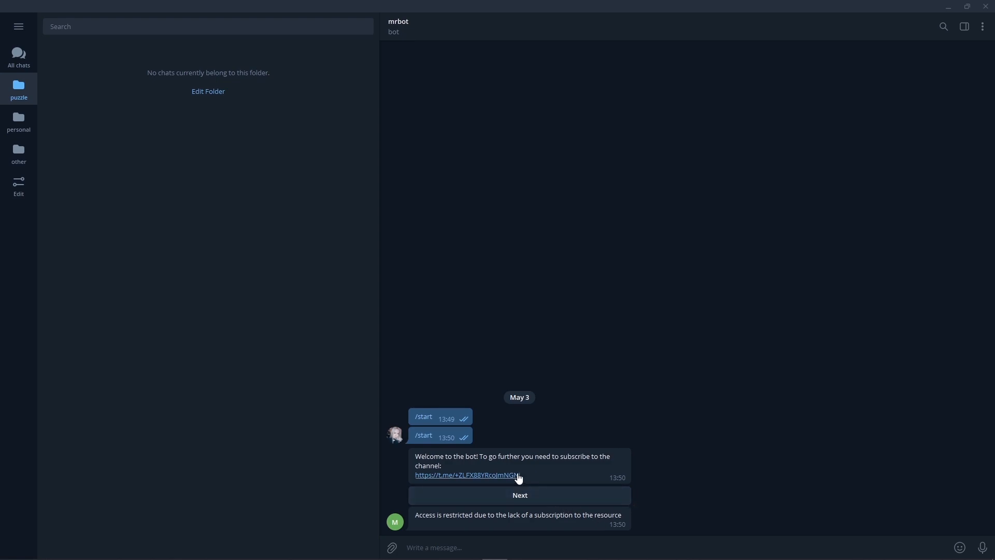
- Follow the welcome message's t.me invite link and join test chanel
left_click(467, 475)
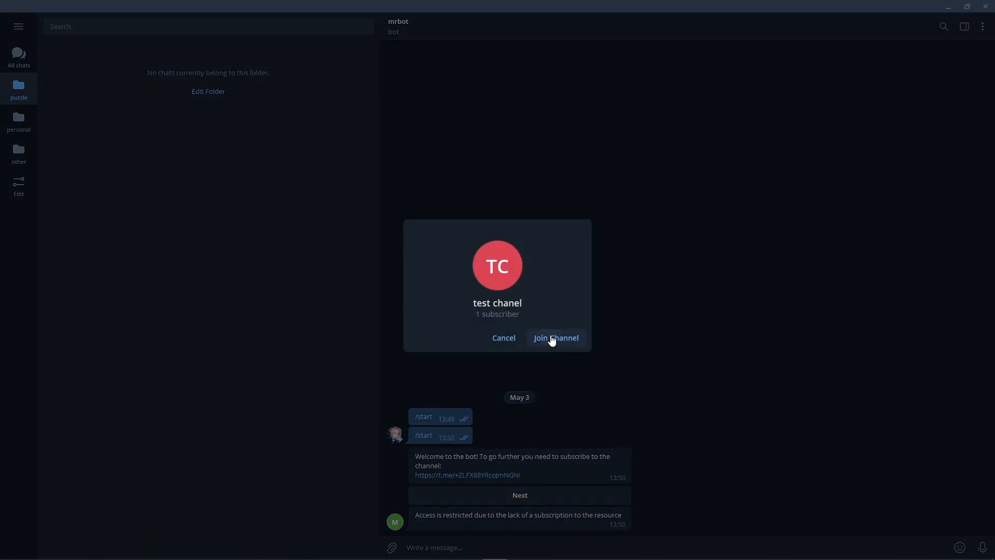
left_click(555, 338)
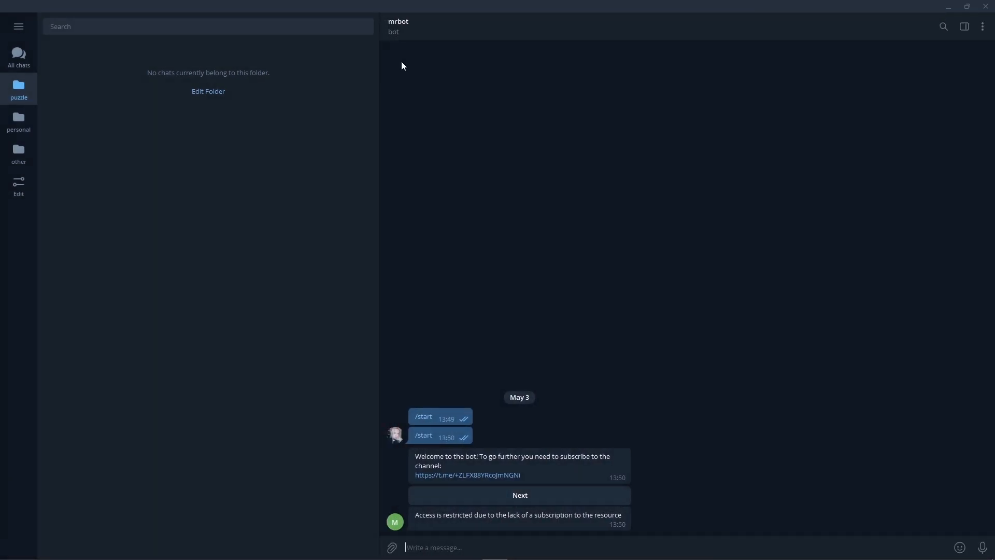
mouse_move(475, 328)
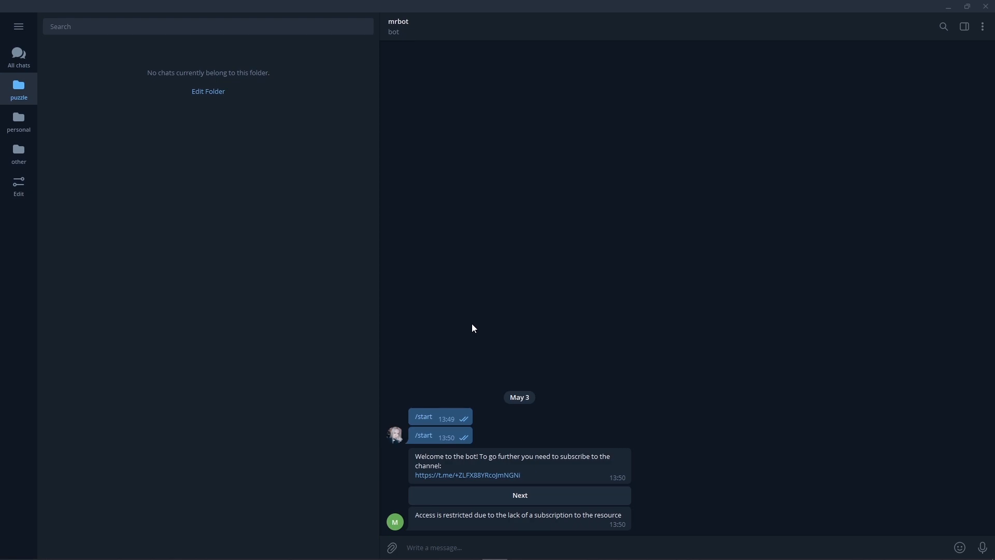